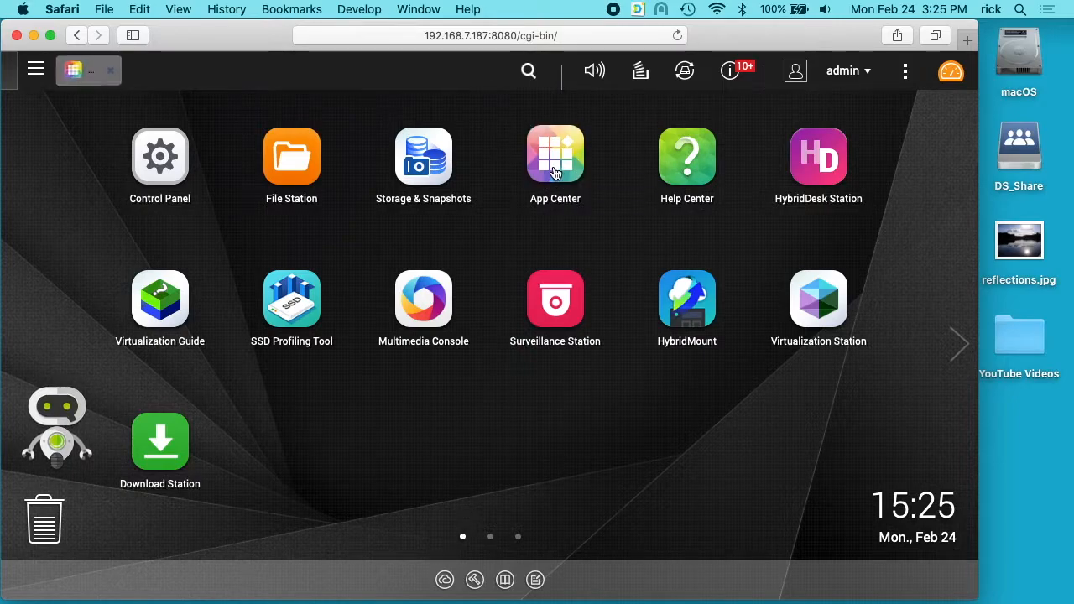
Find HBS 3 Hybrid Backup Sync by searching 'hybrid' in App Center and install it.
{"action": "left_click", "coordinate": [554, 156]}
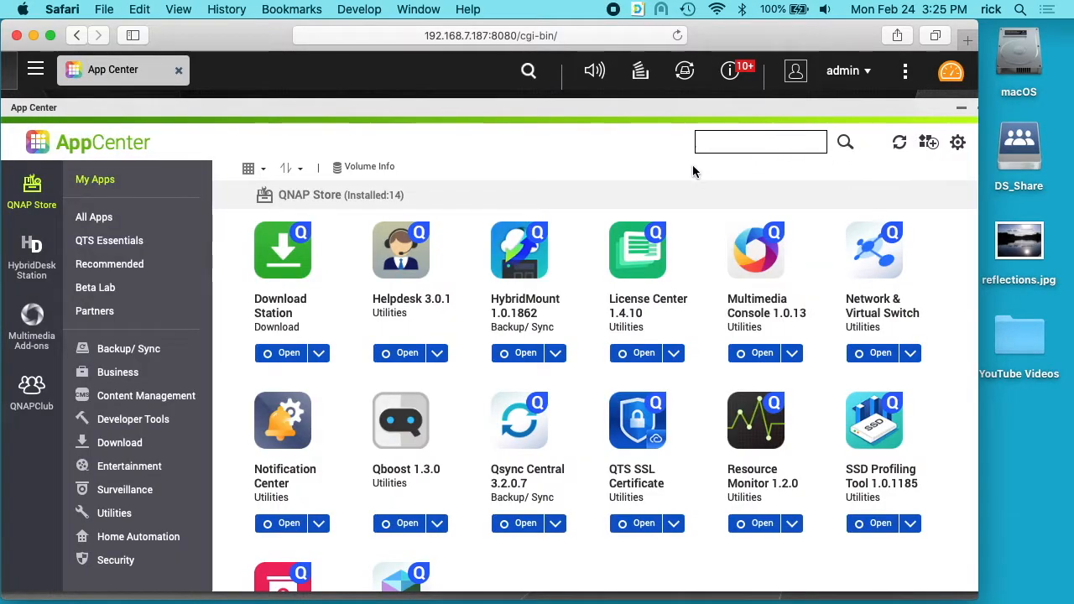
{"action": "type", "text": "hybrid"}
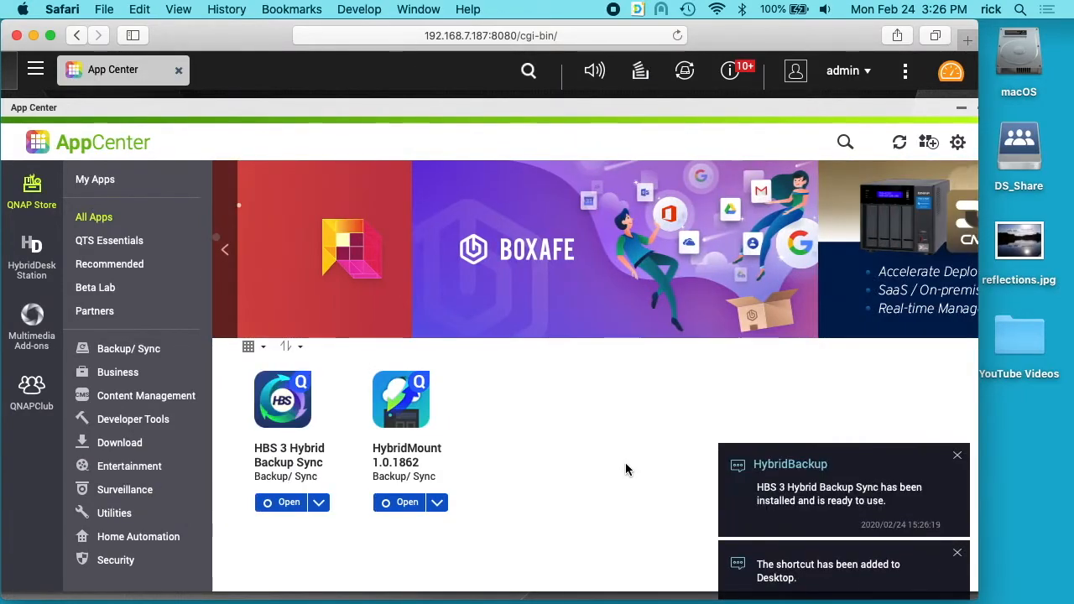
{"action": "left_click", "coordinate": [319, 502]}
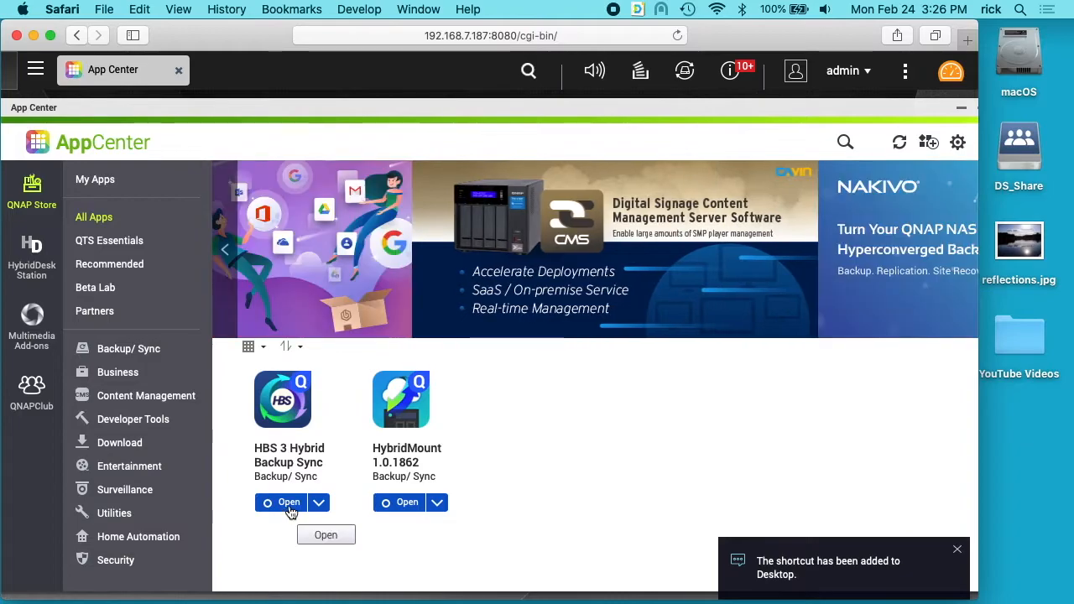
Close App Center, skip the HBS 3 welcome tour and show the Services settings for Time Machine.
{"action": "left_click", "coordinate": [289, 502]}
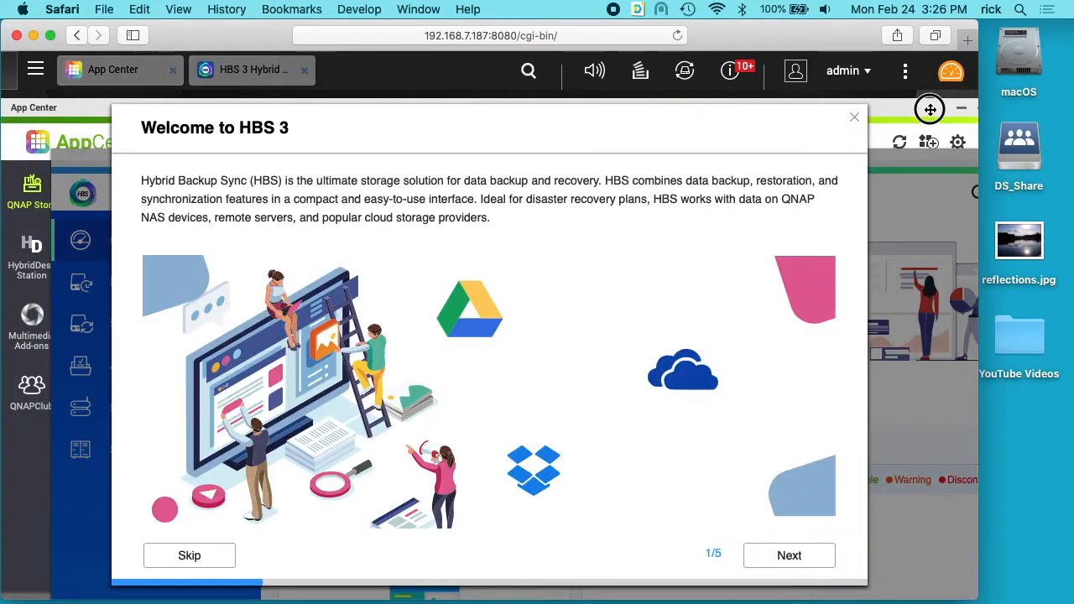
{"action": "left_click", "coordinate": [174, 70]}
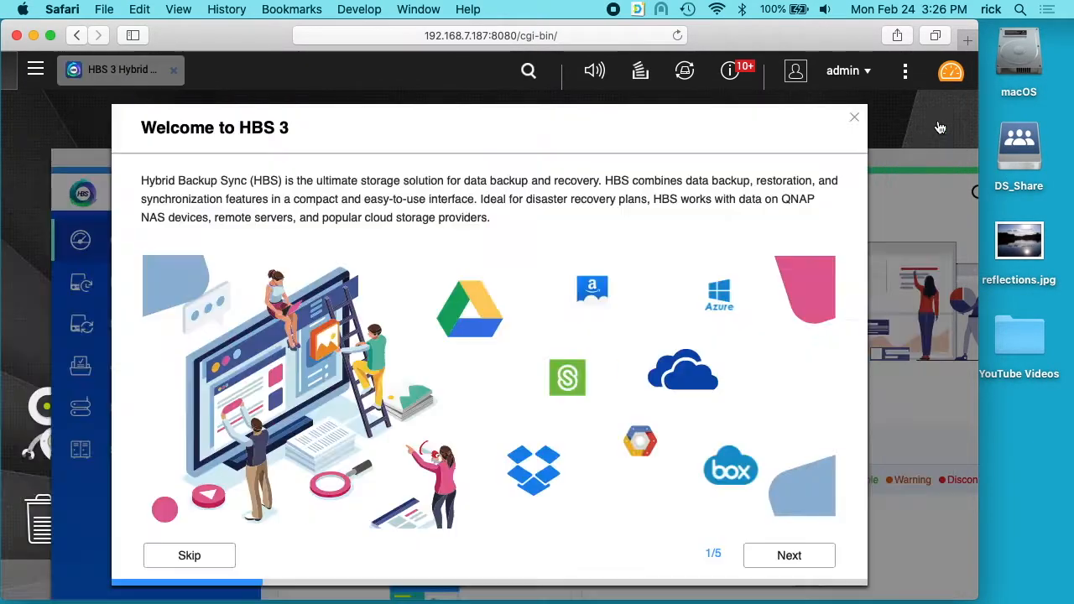
{"action": "mouse_move", "coordinate": [943, 198]}
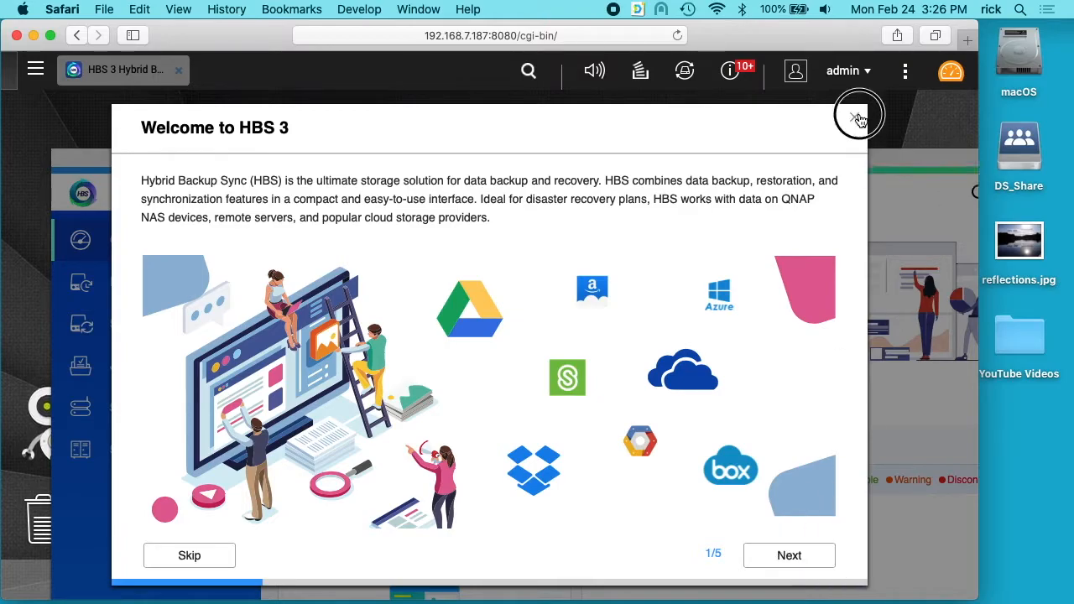
{"action": "left_click", "coordinate": [859, 116]}
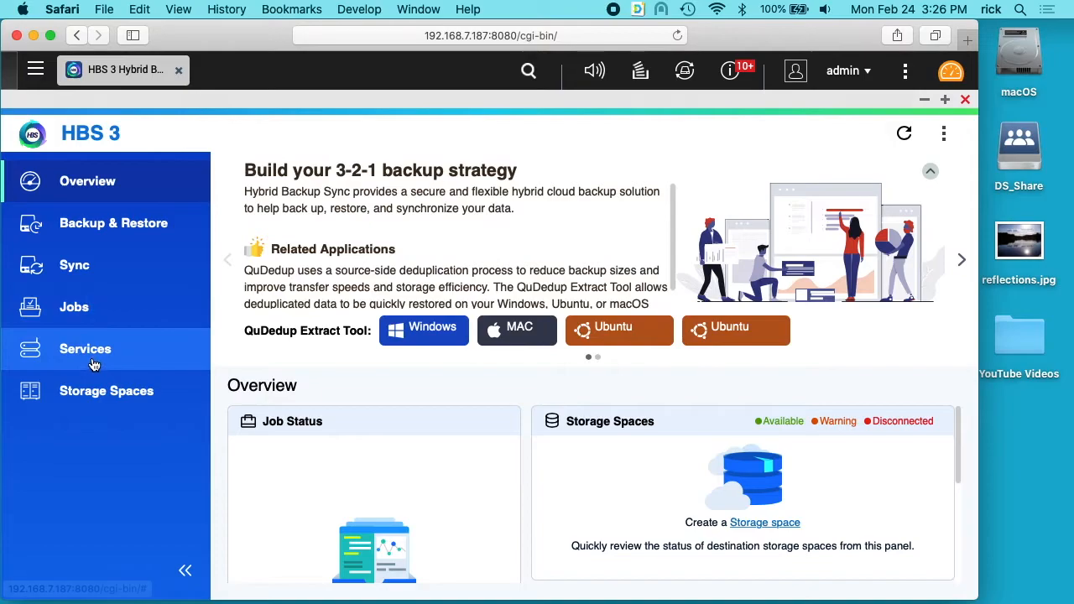
{"action": "left_click", "coordinate": [84, 348]}
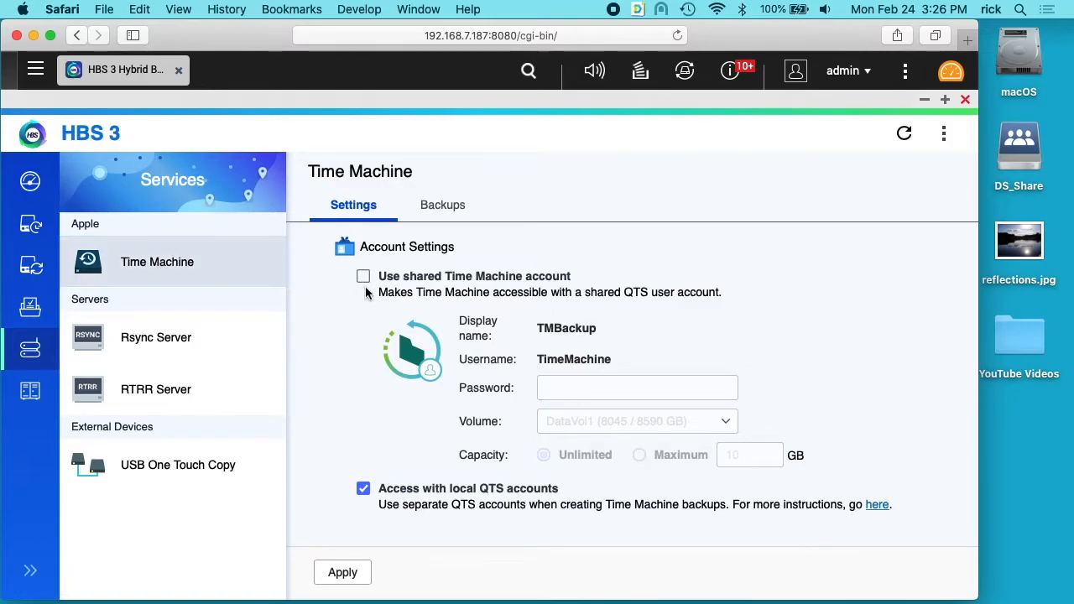
Enable the shared Time Machine account with a password on DataVol1, apply it and accept the SMB restart.
{"action": "left_click", "coordinate": [362, 275]}
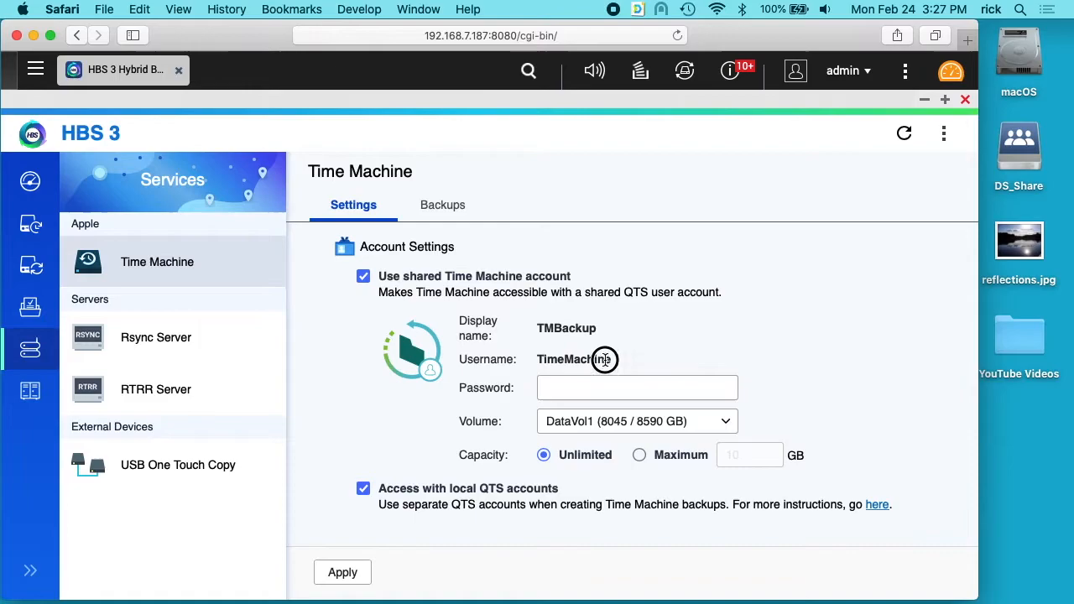
{"action": "left_click", "coordinate": [637, 386]}
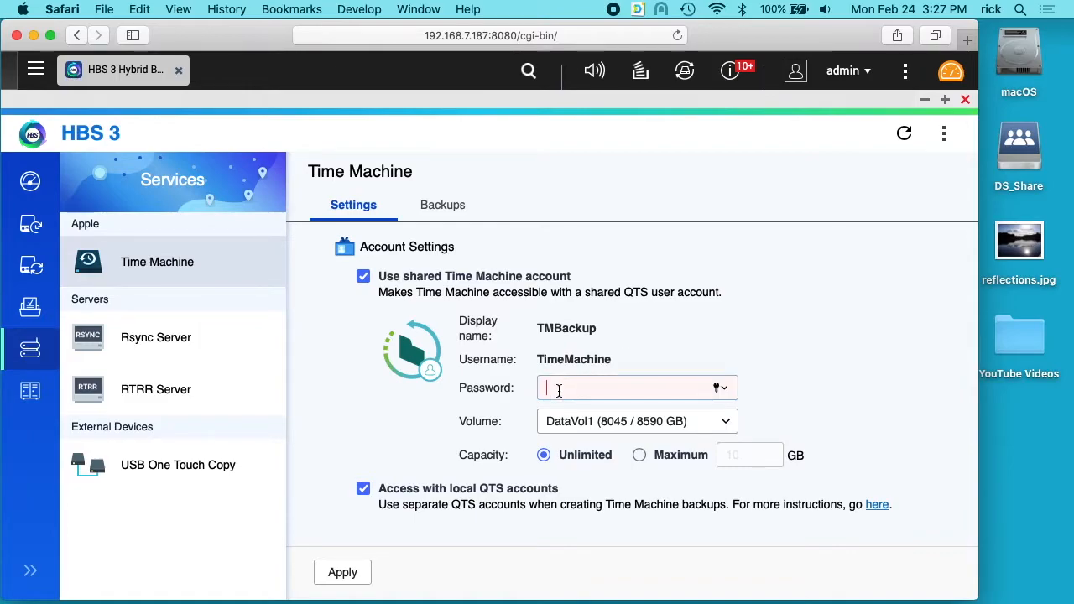
{"action": "left_click", "coordinate": [636, 419]}
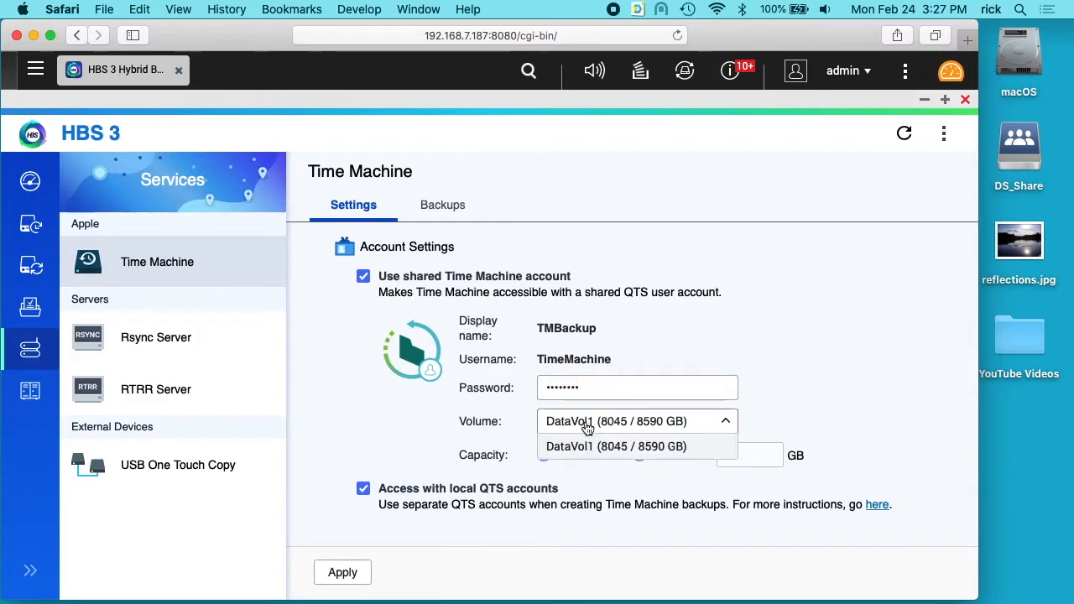
{"action": "left_click", "coordinate": [616, 446]}
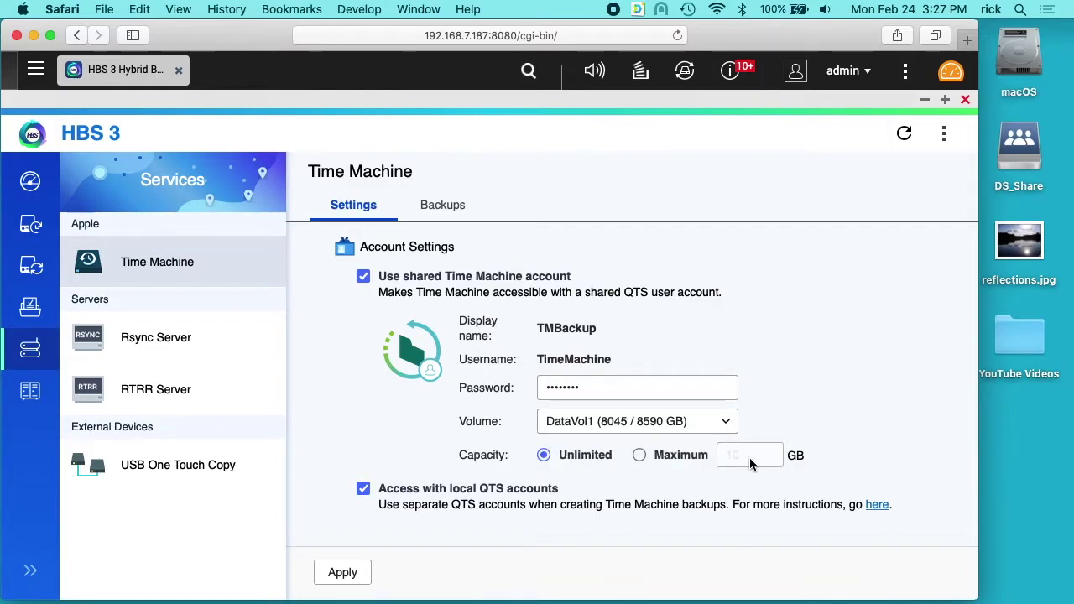
{"action": "left_click", "coordinate": [748, 455]}
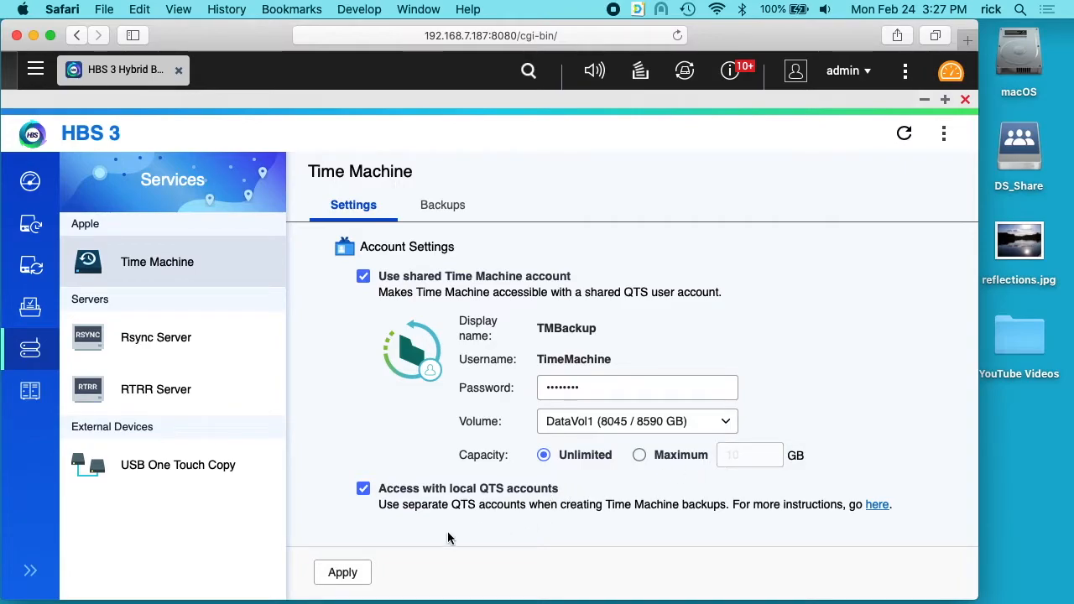
{"action": "left_click", "coordinate": [342, 570]}
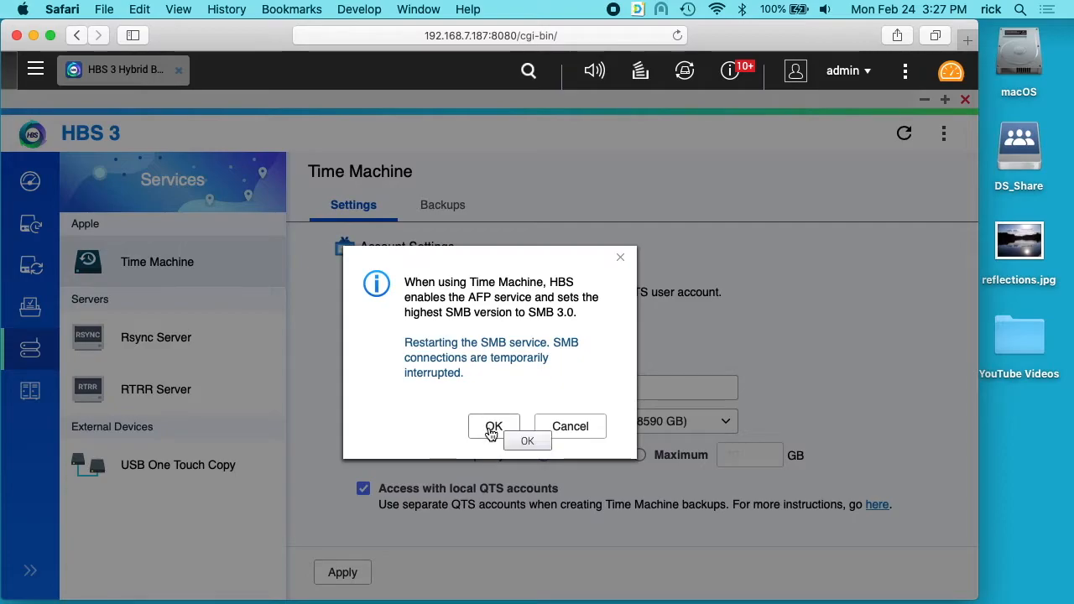
{"action": "left_click", "coordinate": [494, 426]}
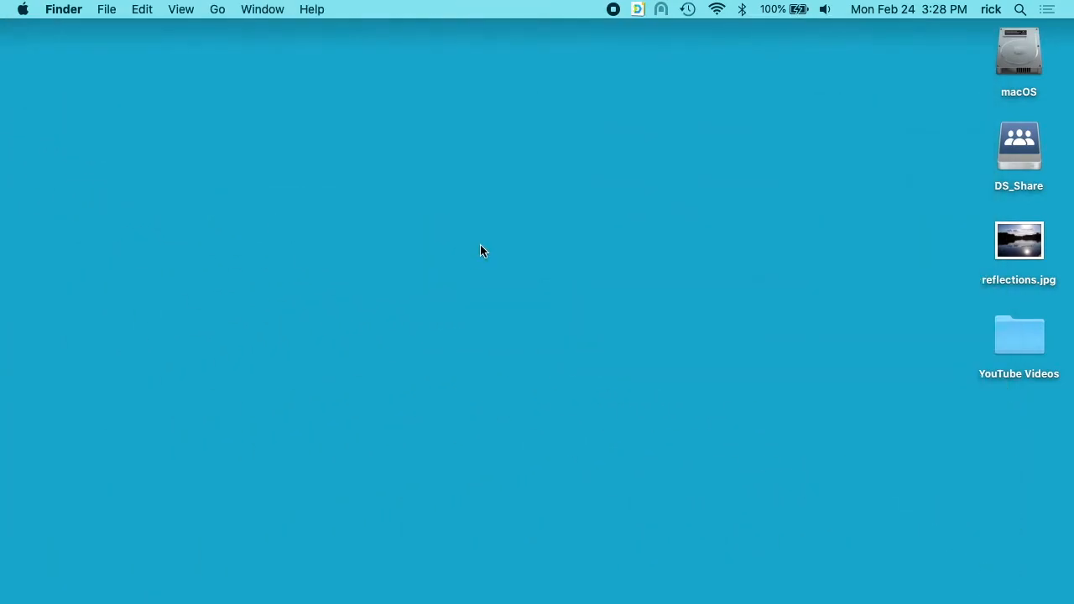
Connect to smb://192.168.7.187/TMBackup and sign in as the TimeMachine user.
{"action": "left_click", "coordinate": [219, 10]}
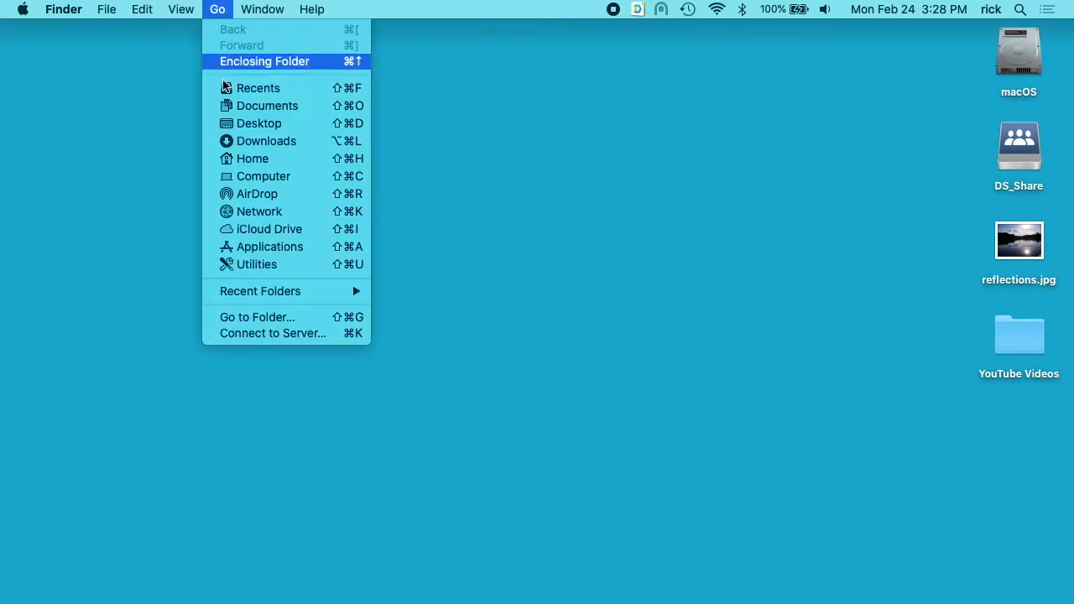
{"action": "left_click", "coordinate": [272, 332]}
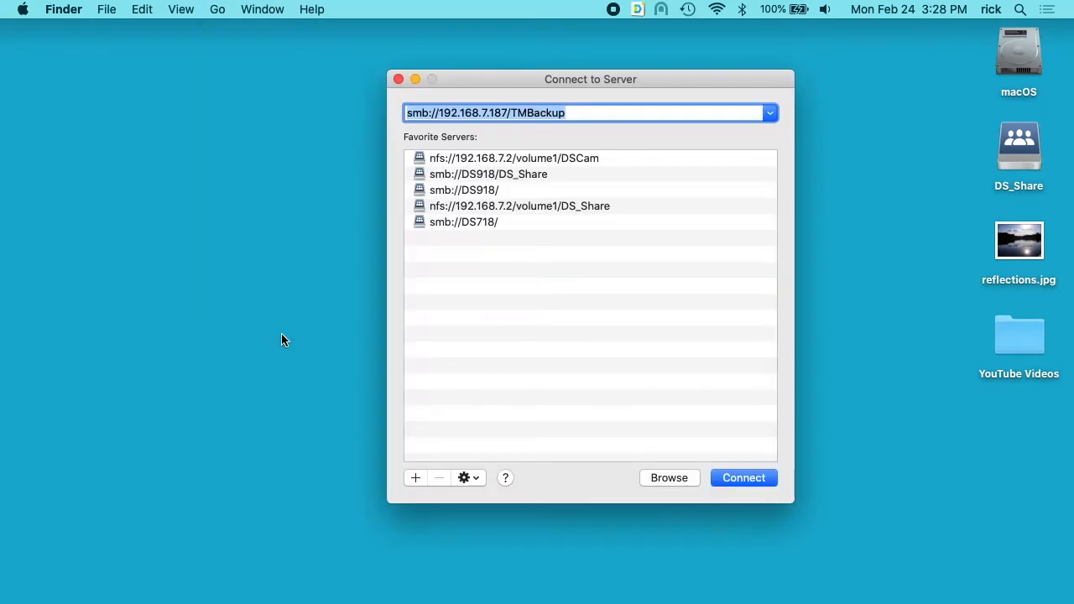
{"action": "mouse_move", "coordinate": [420, 131]}
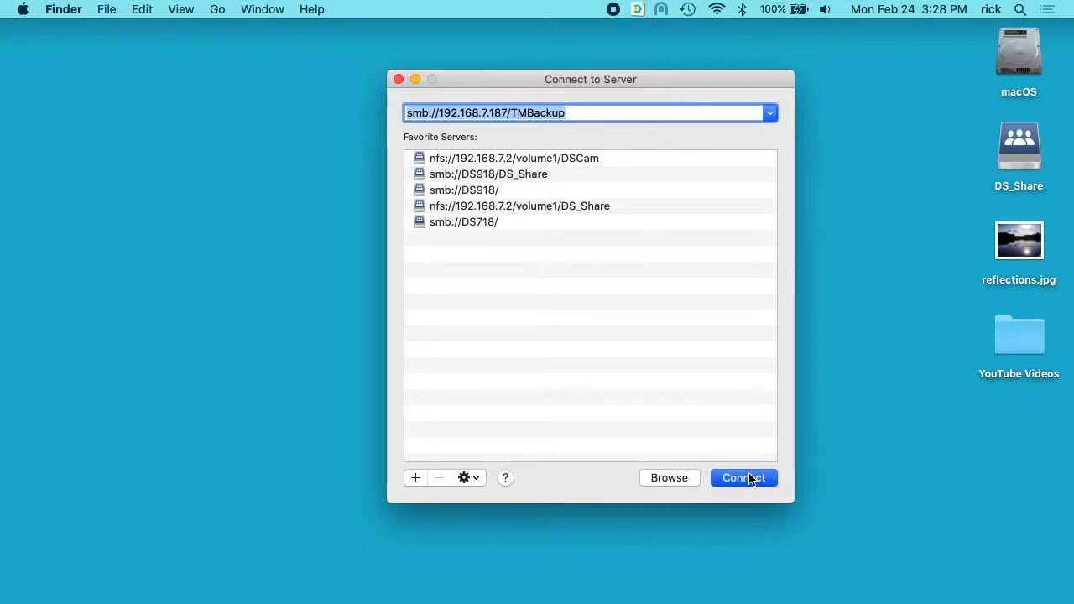
{"action": "left_click", "coordinate": [742, 477]}
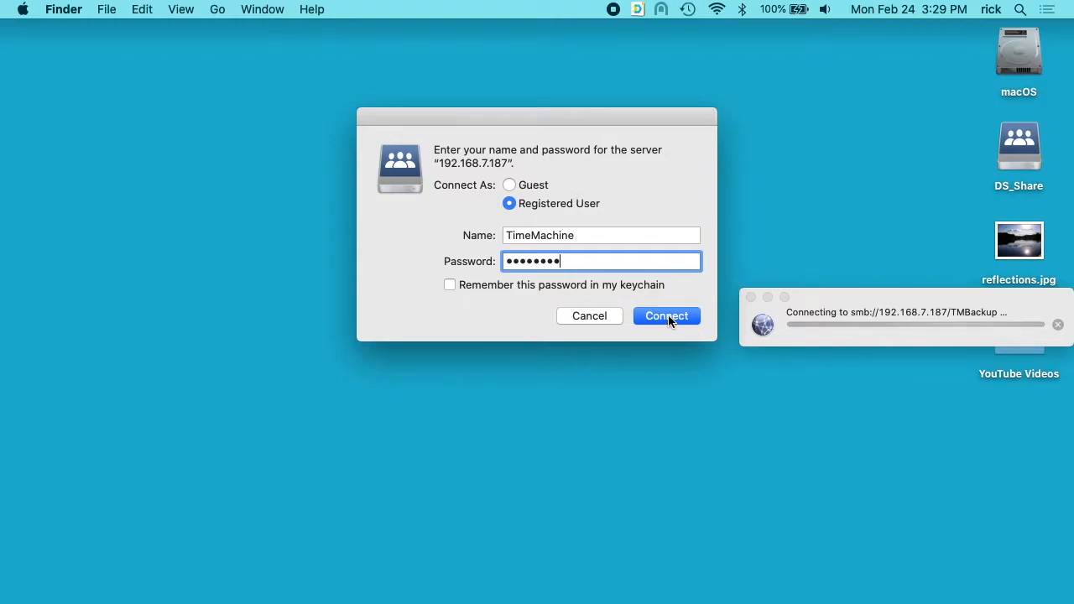
{"action": "left_click", "coordinate": [667, 316]}
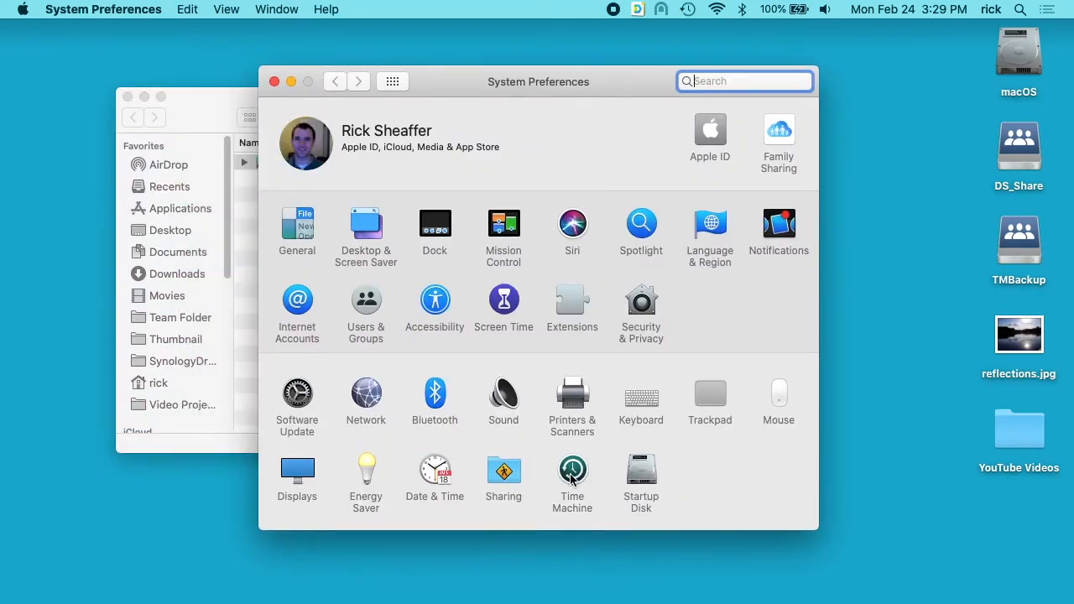
Show the Time Machine pane, currently backing up to DSTimeMachine.
{"action": "left_click", "coordinate": [572, 473]}
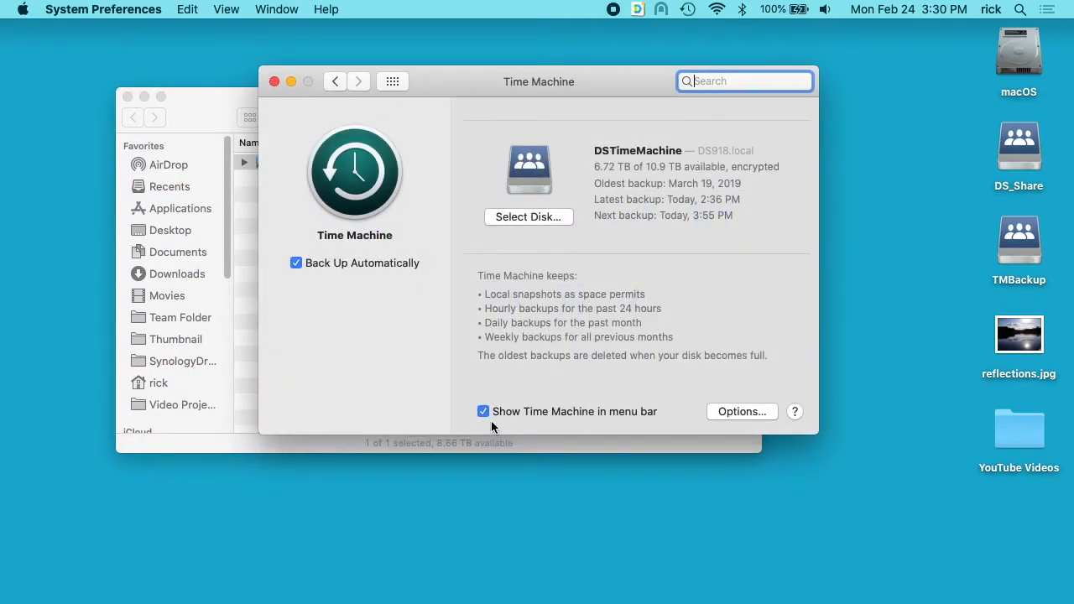
{"action": "mouse_move", "coordinate": [668, 277]}
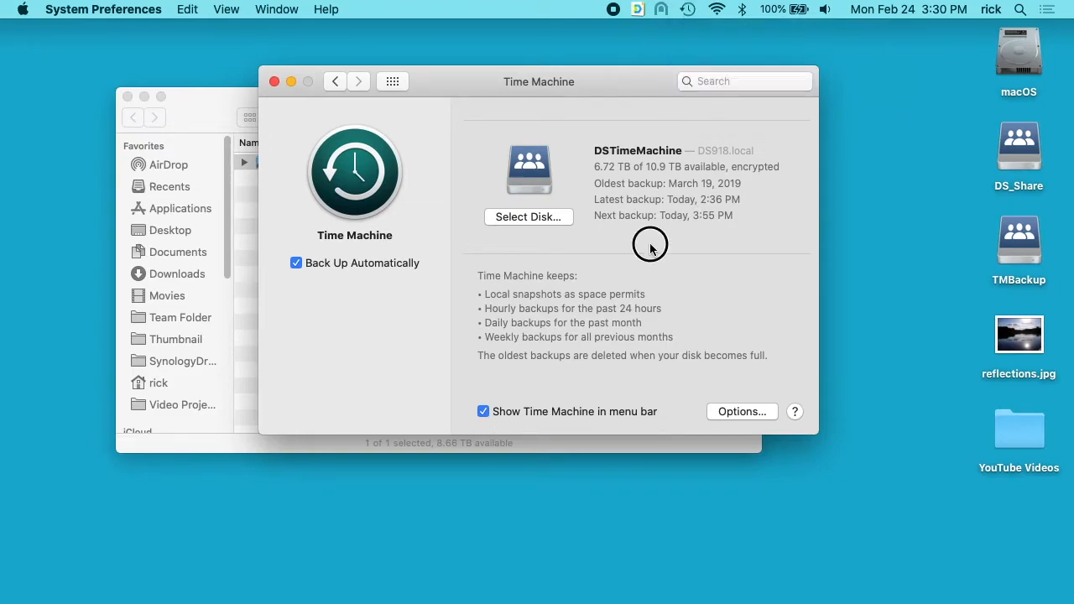
Choose TMBackup with Encrypt backups as a backup disk and keep using both disks.
{"action": "left_click", "coordinate": [527, 217]}
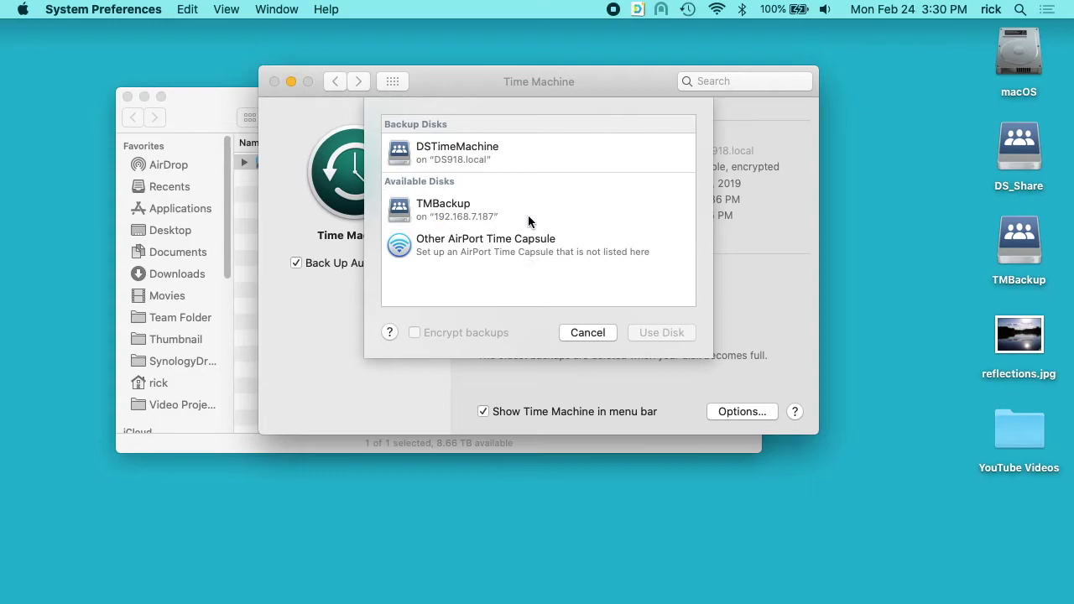
{"action": "mouse_move", "coordinate": [436, 208]}
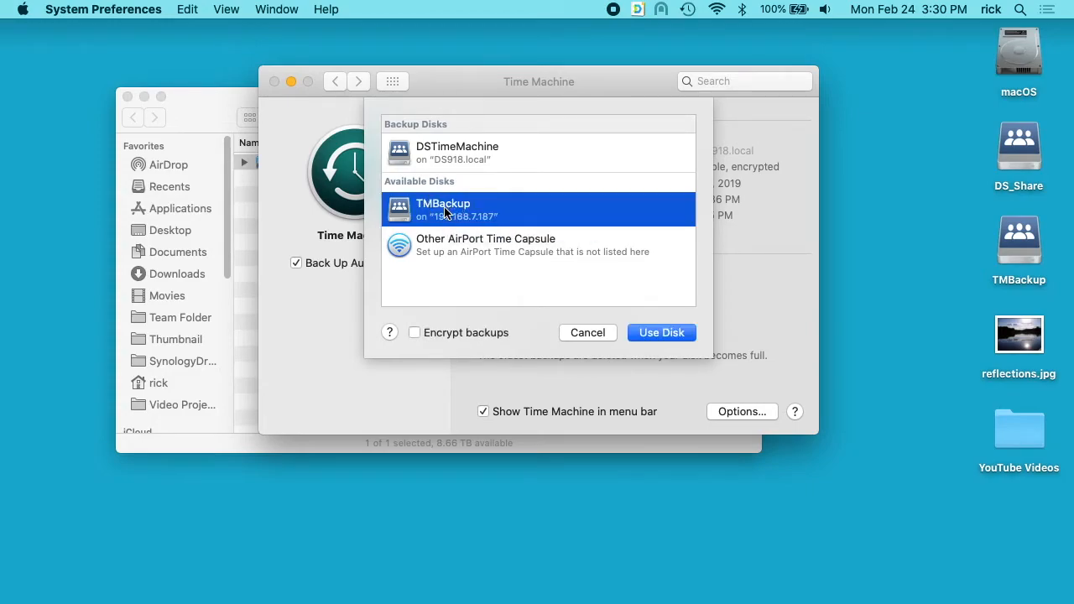
{"action": "mouse_move", "coordinate": [491, 159]}
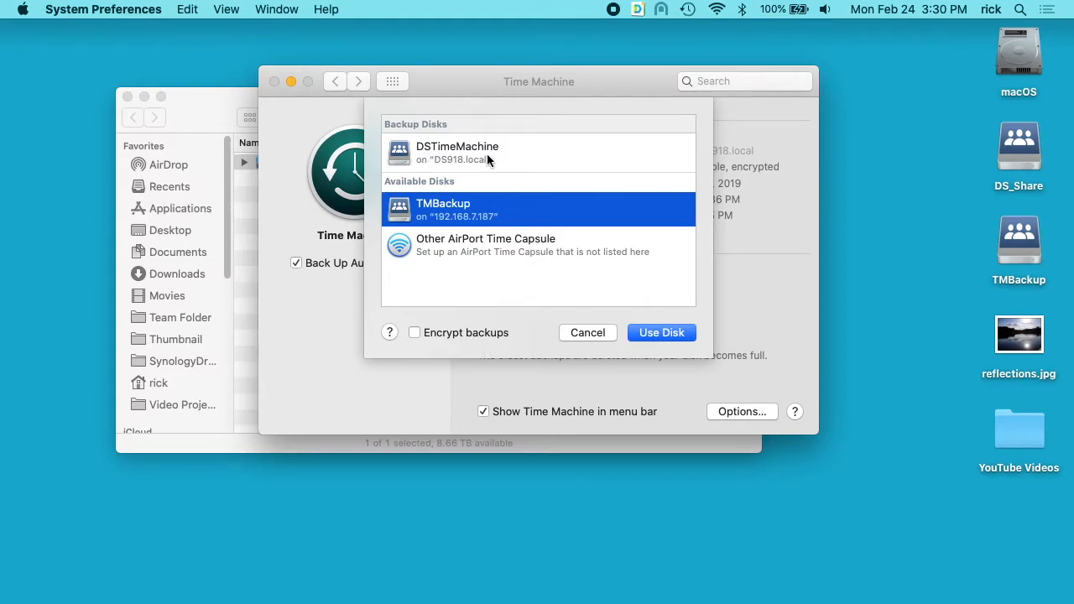
{"action": "mouse_move", "coordinate": [500, 154]}
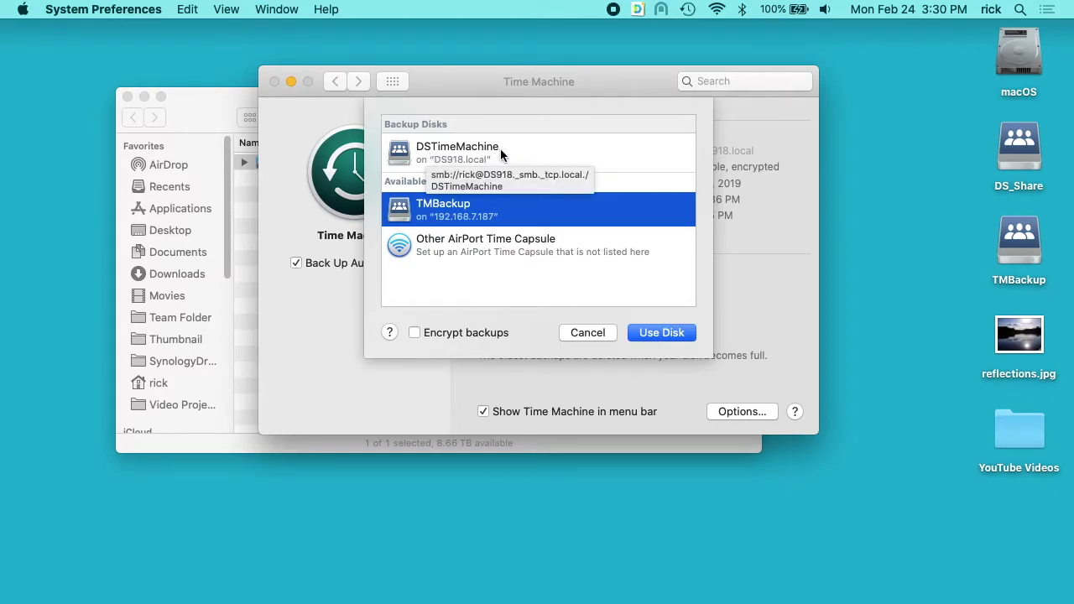
{"action": "left_click", "coordinate": [413, 333]}
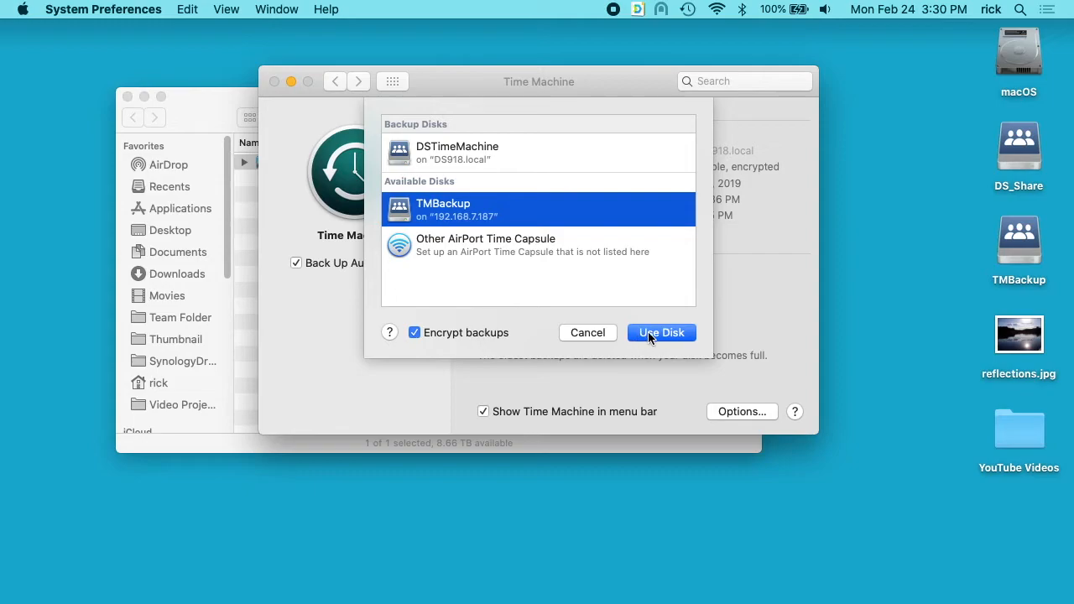
{"action": "left_click", "coordinate": [662, 332]}
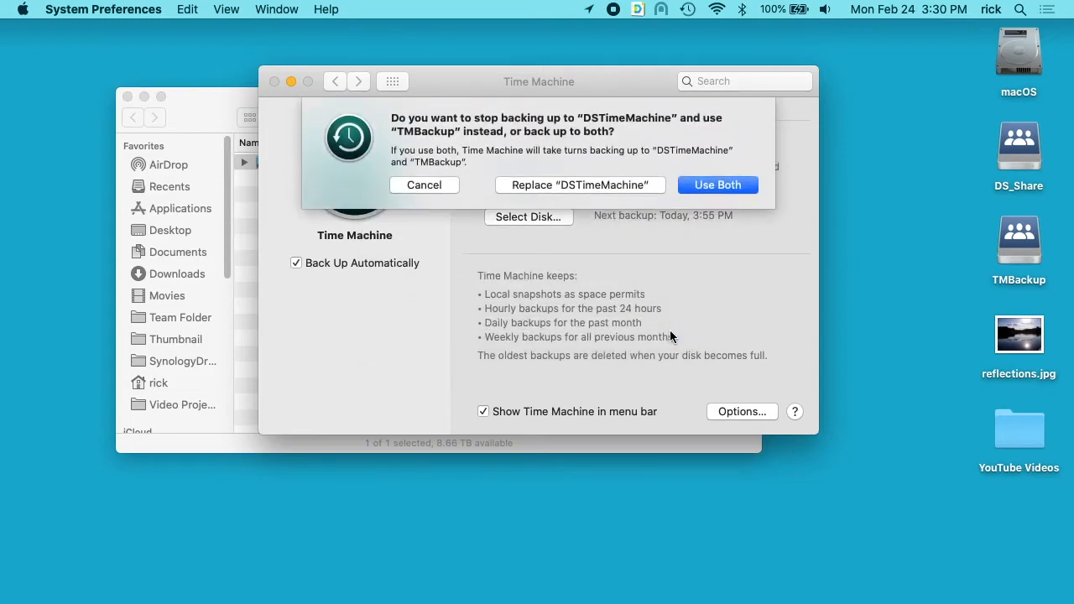
{"action": "mouse_move", "coordinate": [621, 114]}
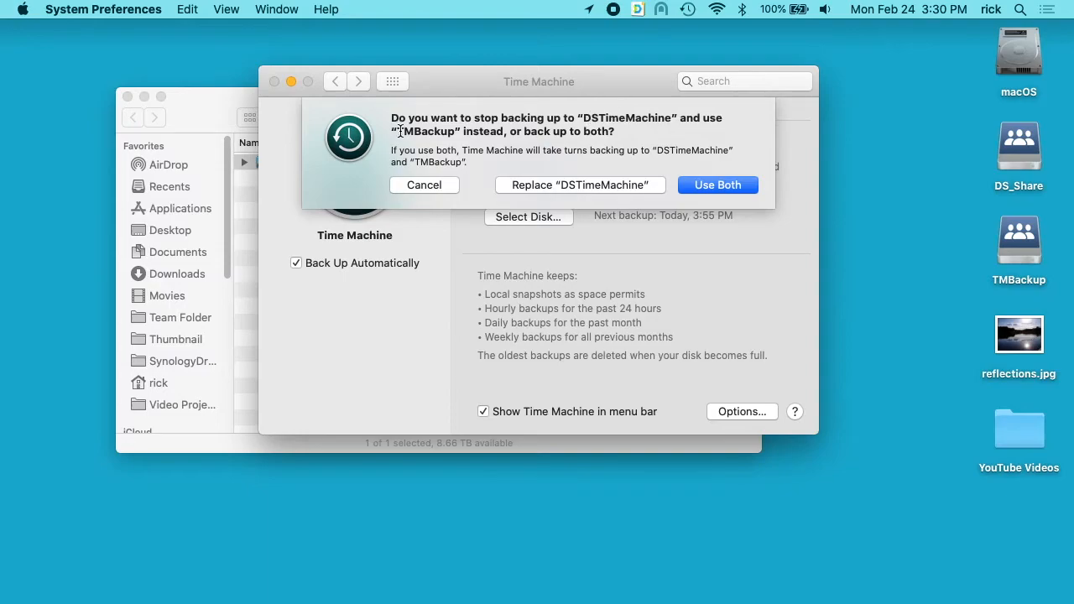
{"action": "mouse_move", "coordinate": [578, 188]}
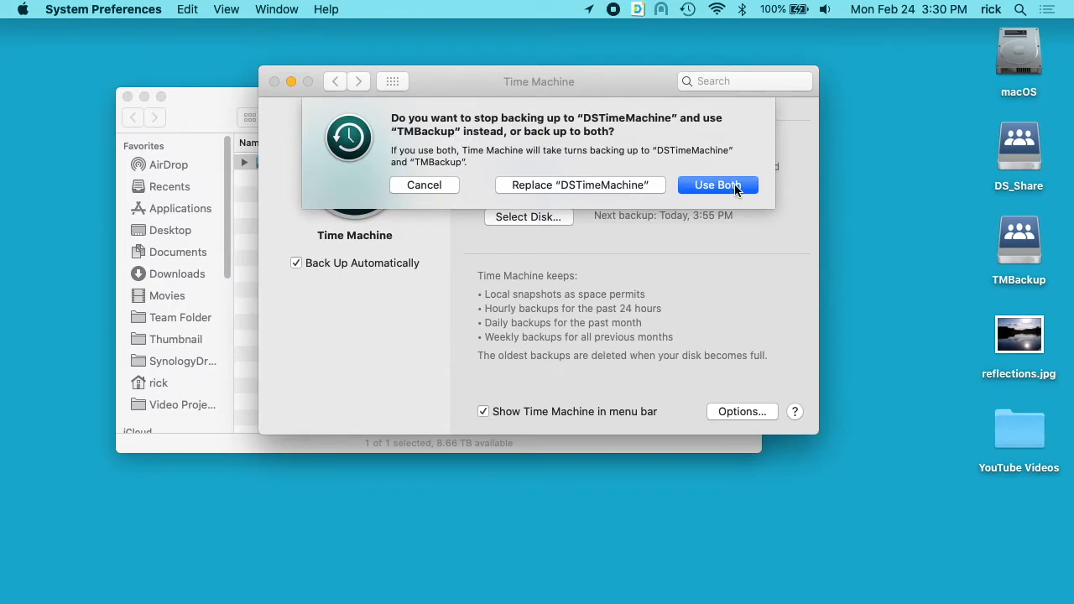
{"action": "left_click", "coordinate": [719, 184]}
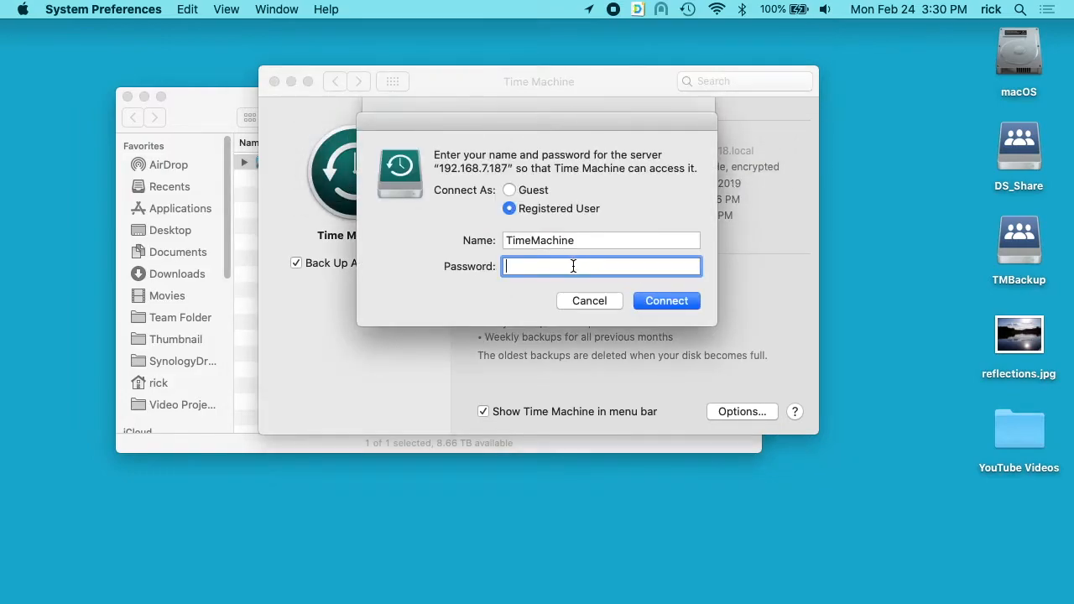
{"action": "type", "text": "••"}
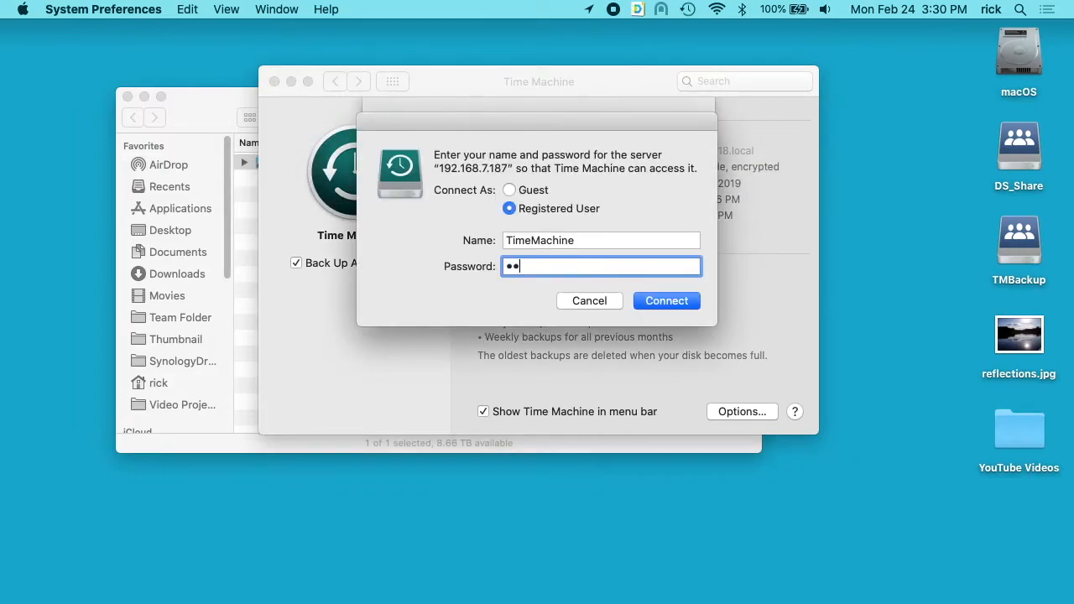
{"action": "type", "text": "••••••"}
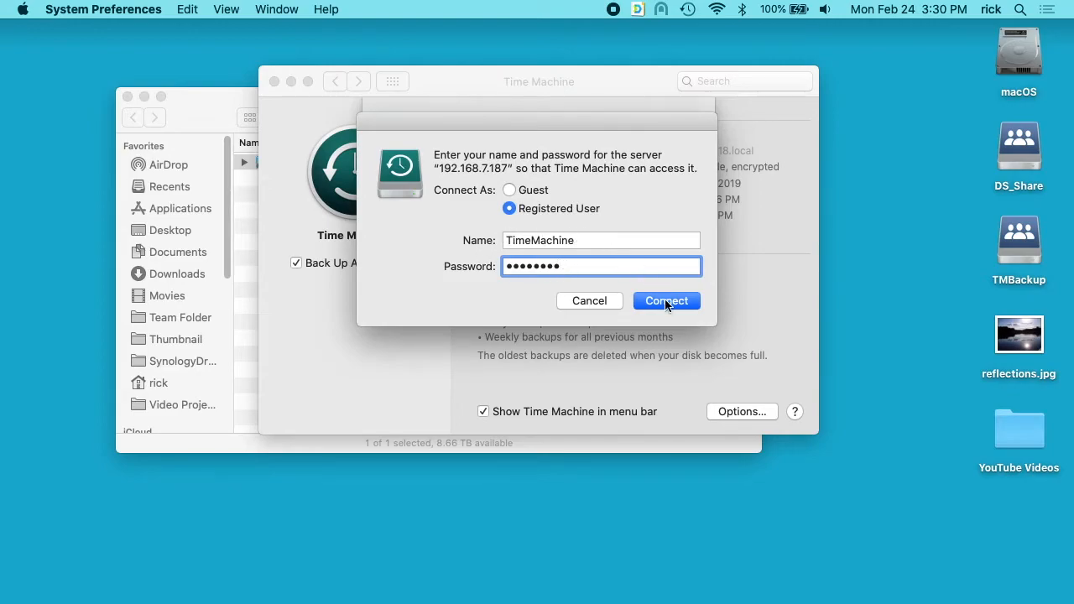
{"action": "left_click", "coordinate": [667, 301]}
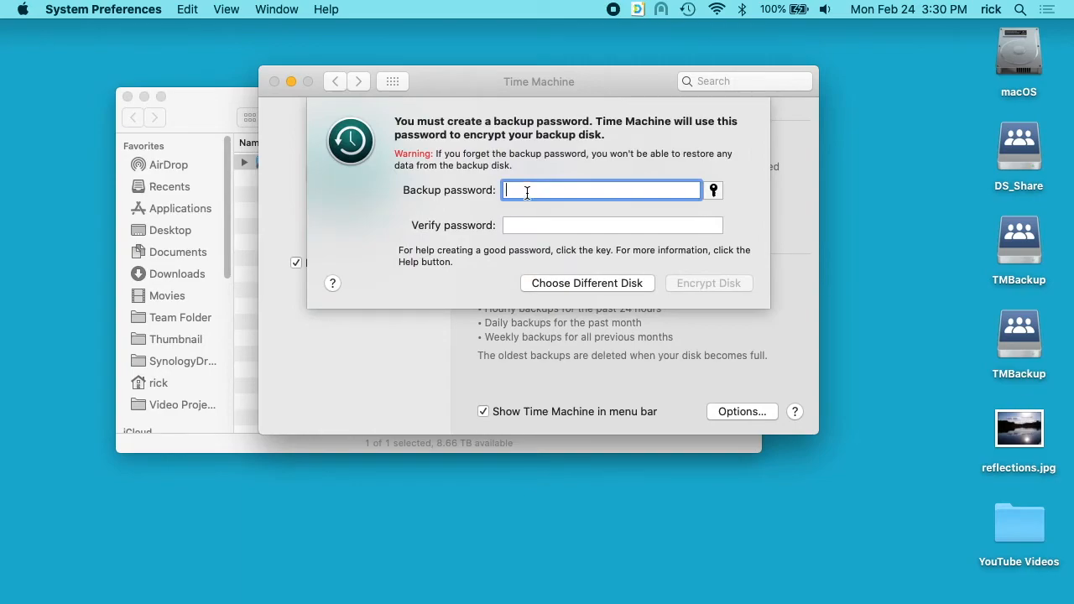
{"action": "type", "text": "password"}
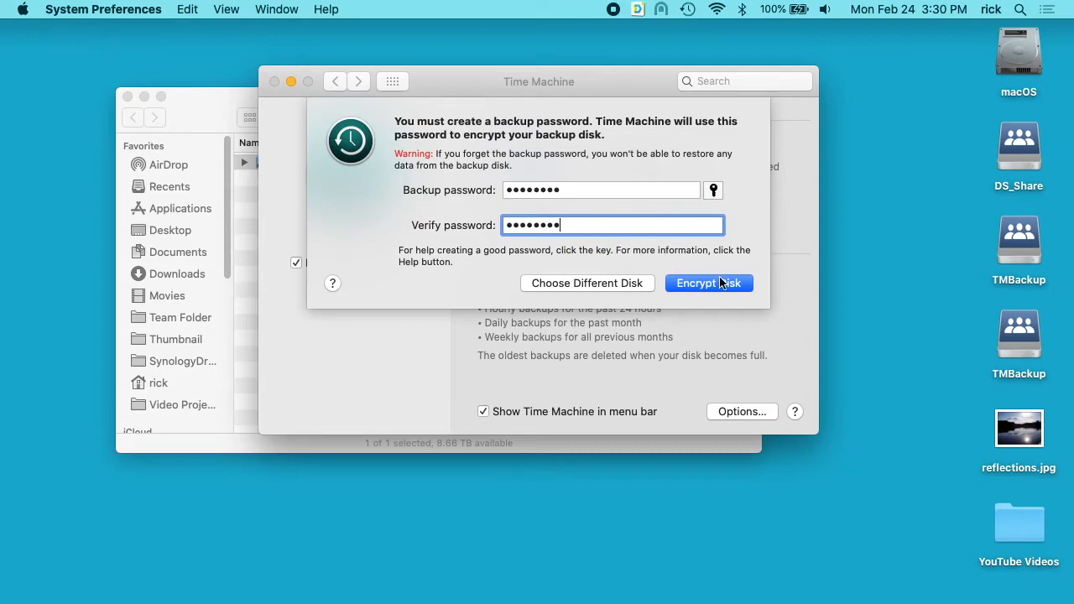
{"action": "left_click", "coordinate": [709, 282]}
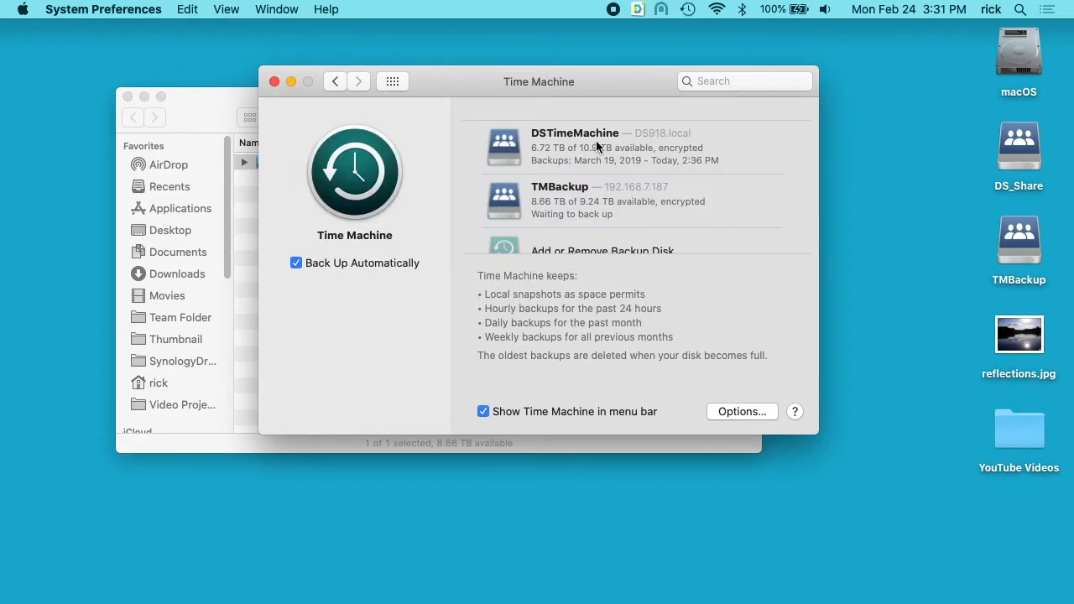
{"action": "mouse_move", "coordinate": [631, 138]}
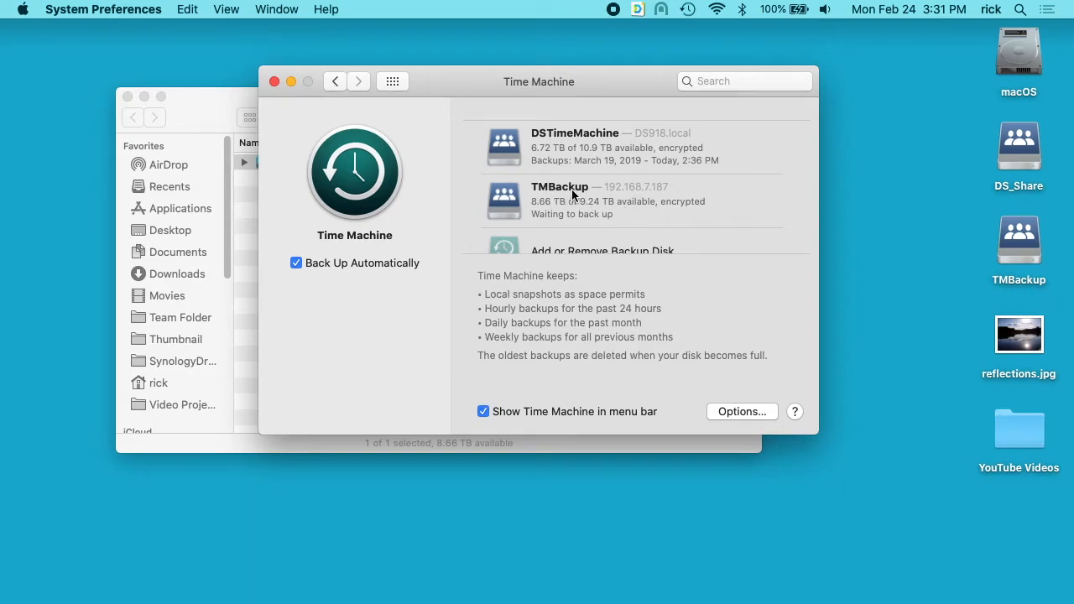
{"action": "mouse_move", "coordinate": [624, 222]}
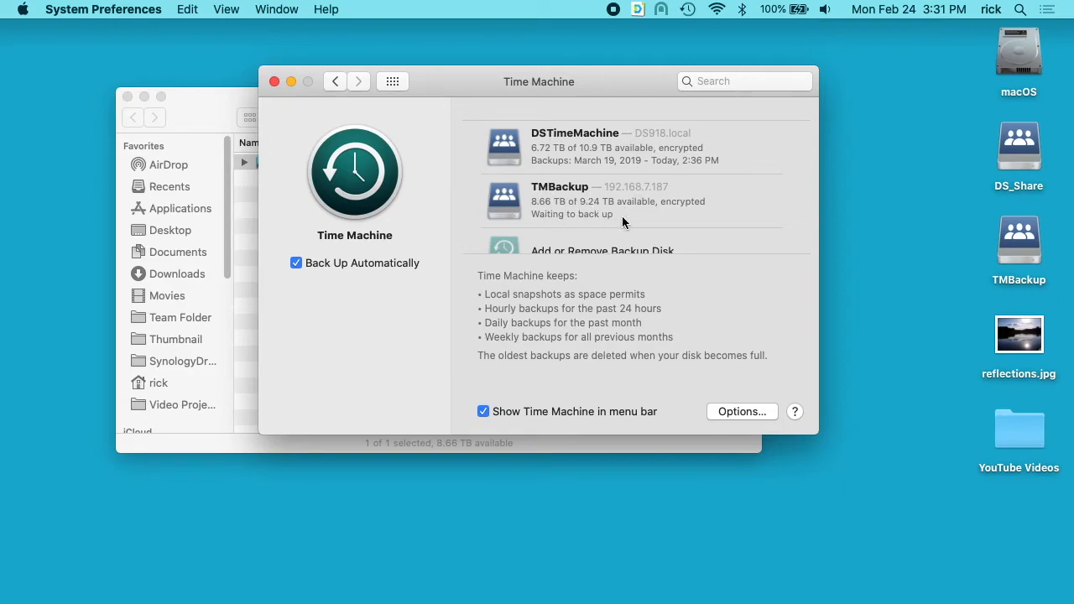
{"action": "mouse_move", "coordinate": [587, 204]}
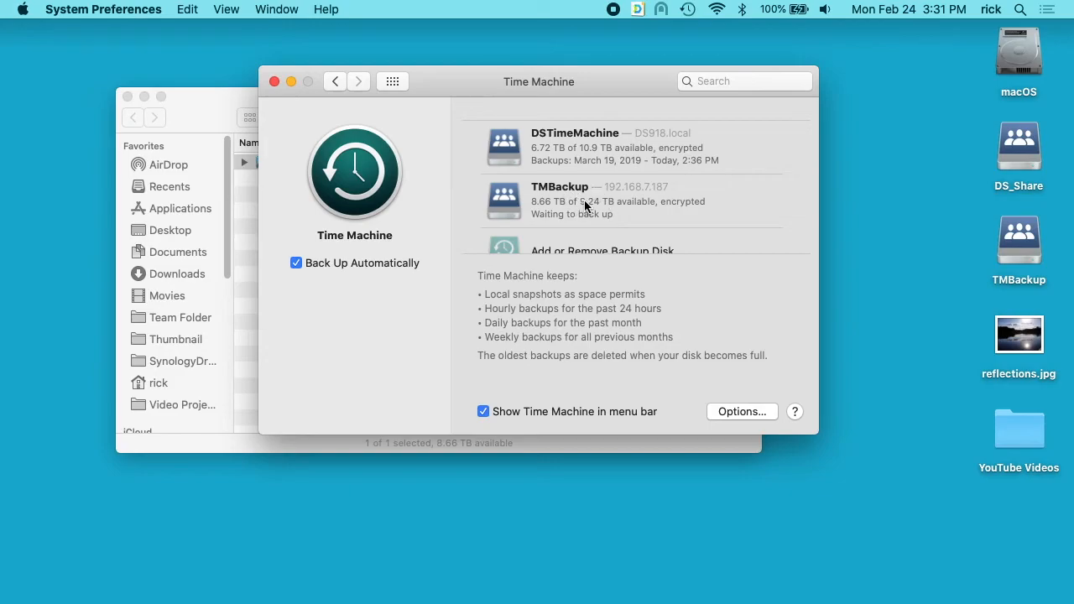
{"action": "mouse_move", "coordinate": [585, 208]}
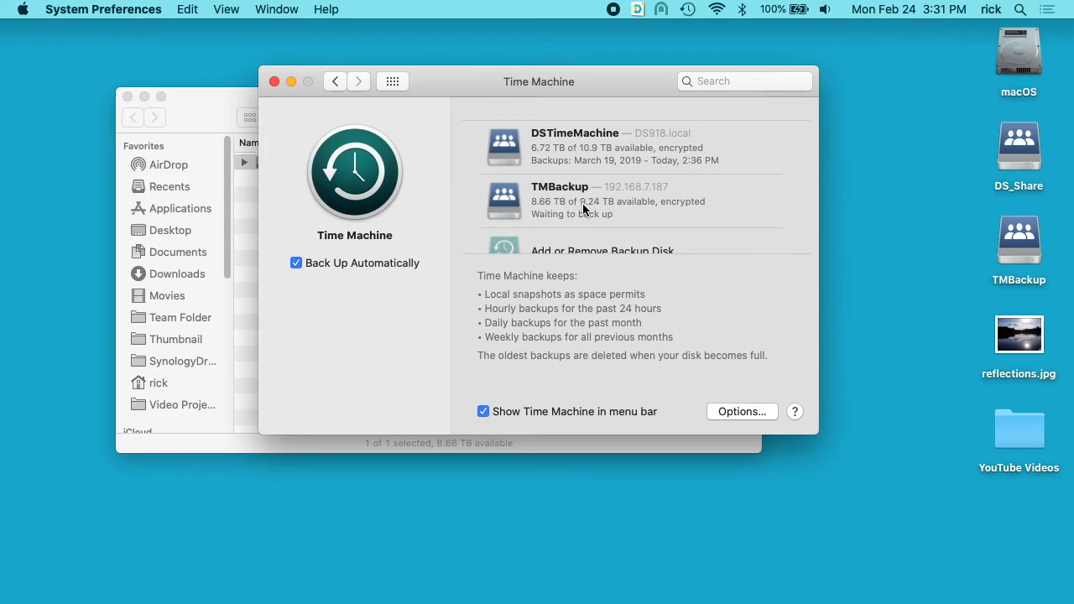
{"action": "mouse_move", "coordinate": [603, 205]}
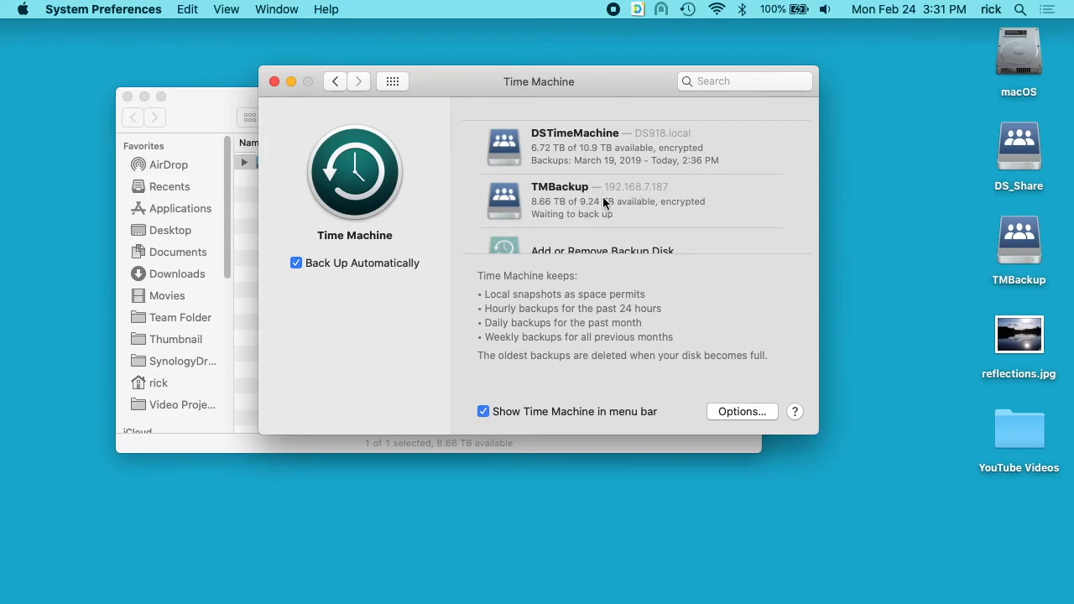
{"action": "mouse_move", "coordinate": [622, 206]}
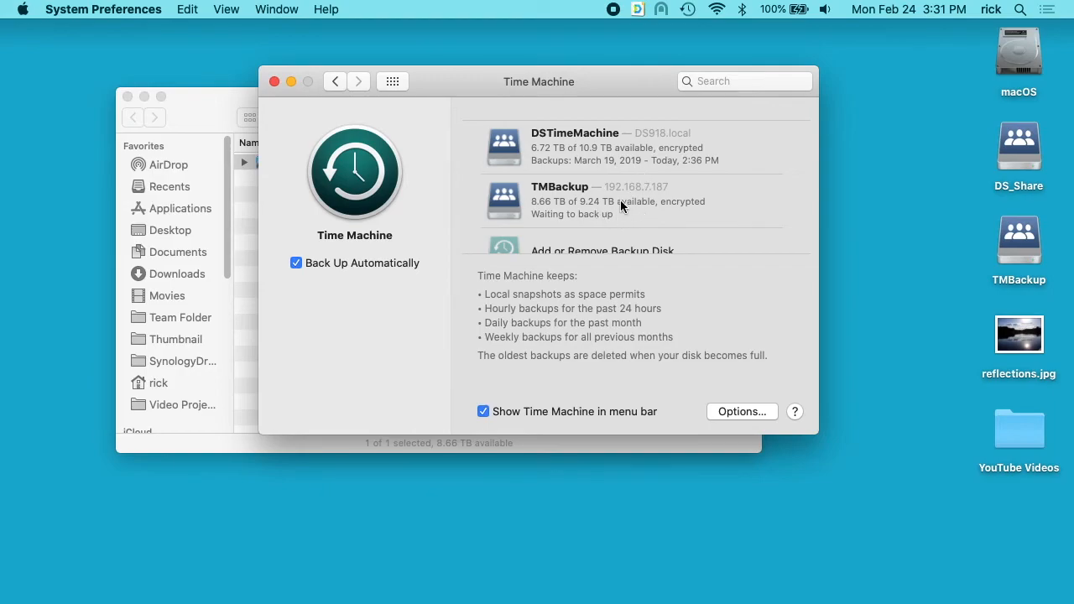
{"action": "mouse_move", "coordinate": [578, 193]}
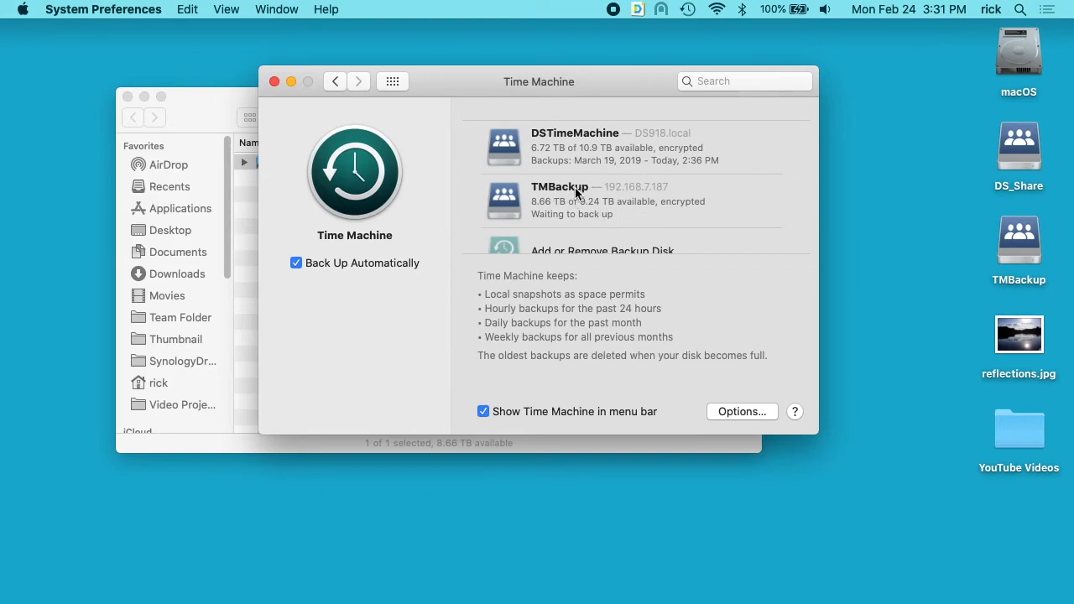
{"action": "mouse_move", "coordinate": [633, 208]}
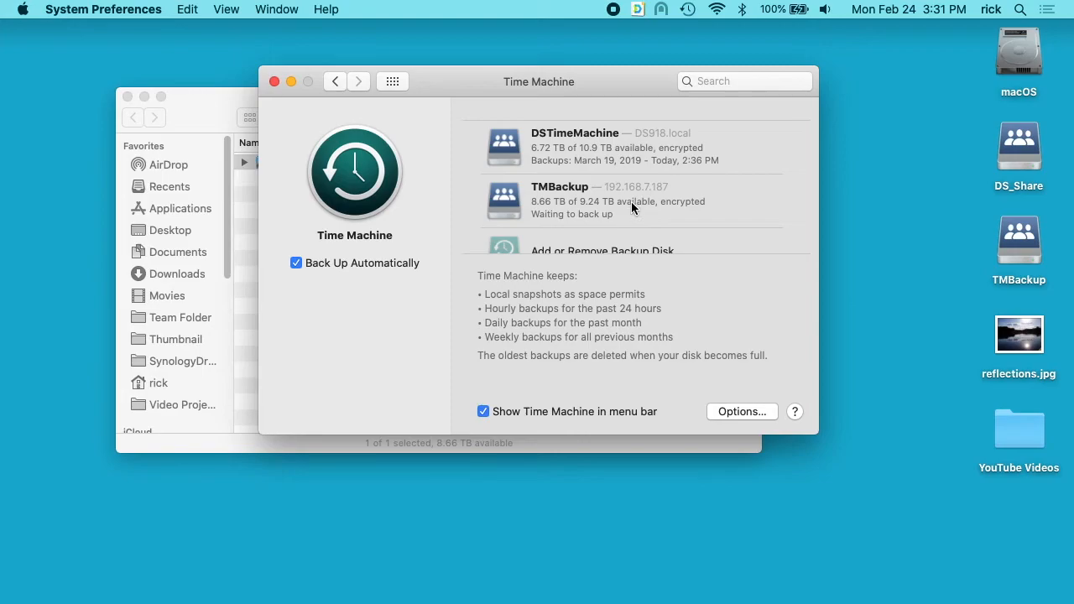
{"action": "mouse_move", "coordinate": [631, 208]}
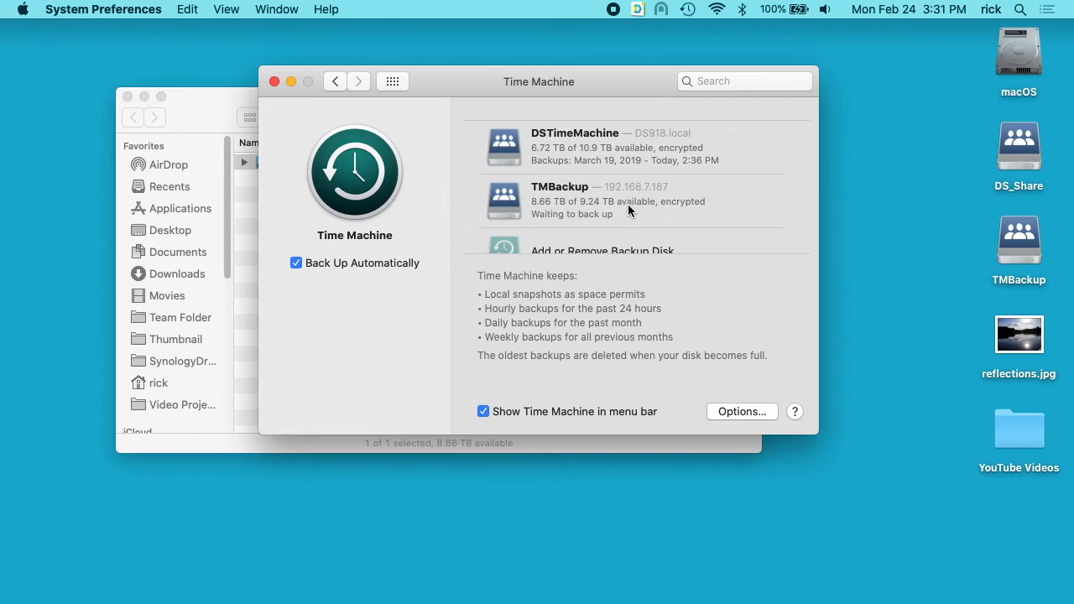
{"action": "mouse_move", "coordinate": [720, 218]}
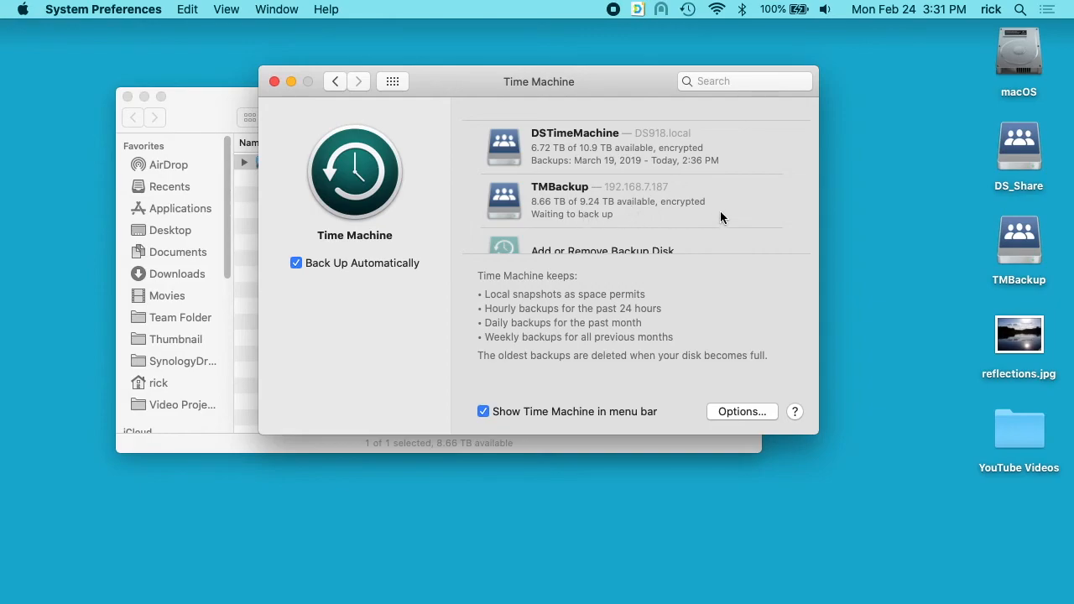
{"action": "mouse_move", "coordinate": [638, 208]}
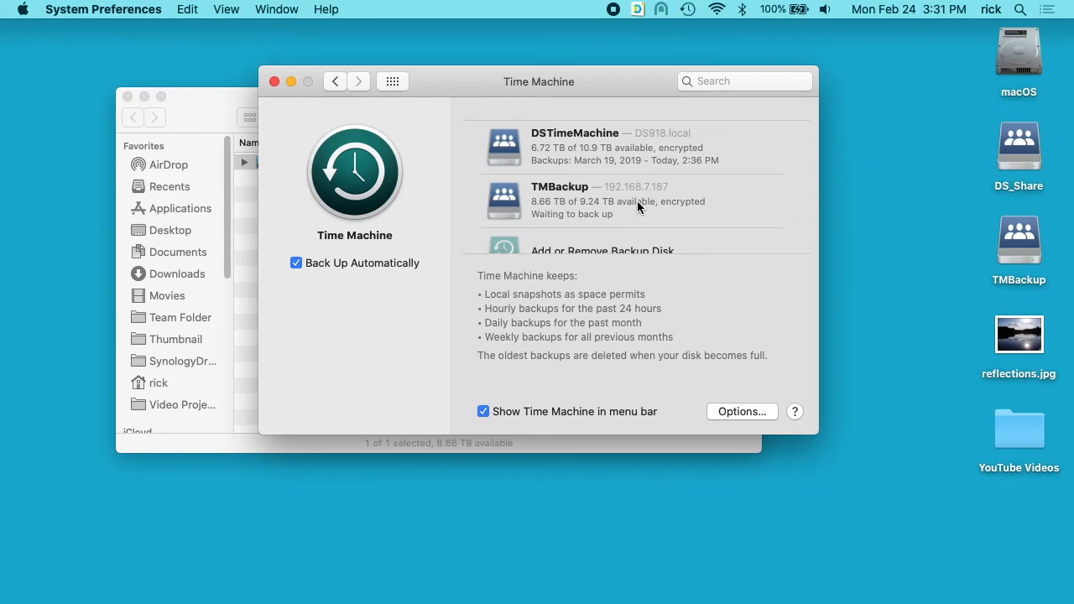